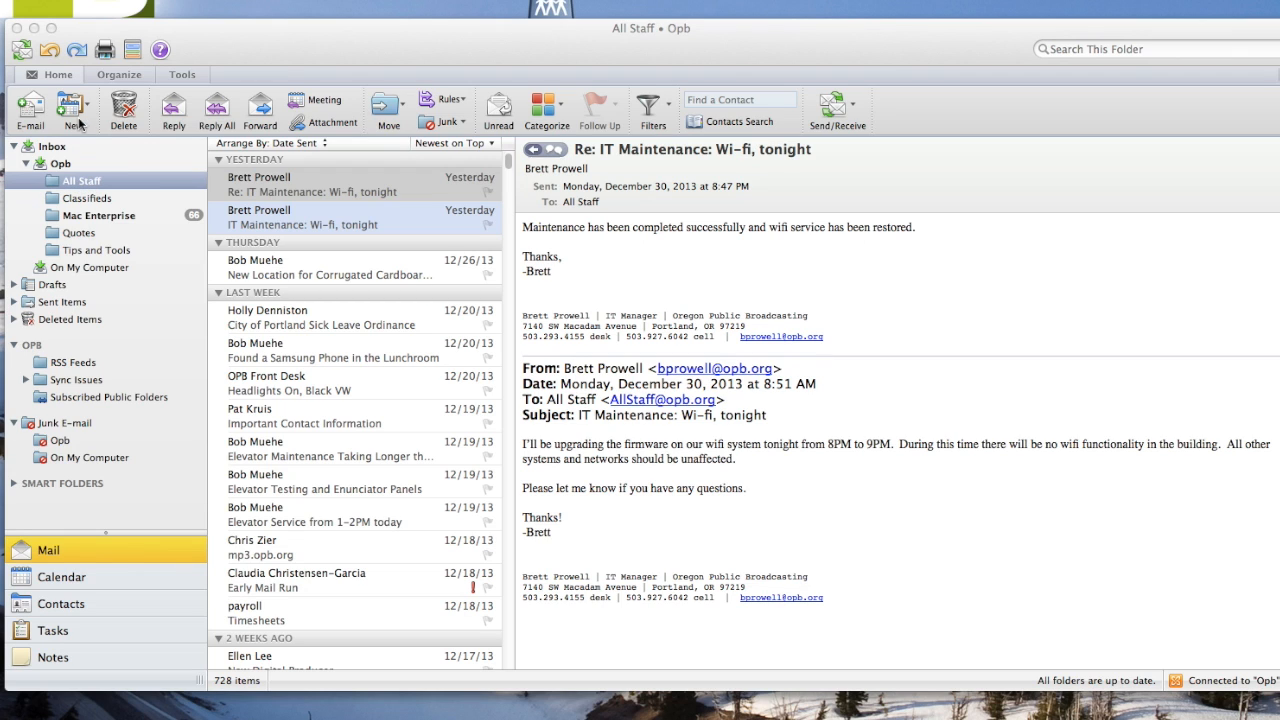
pyautogui.click(72, 108)
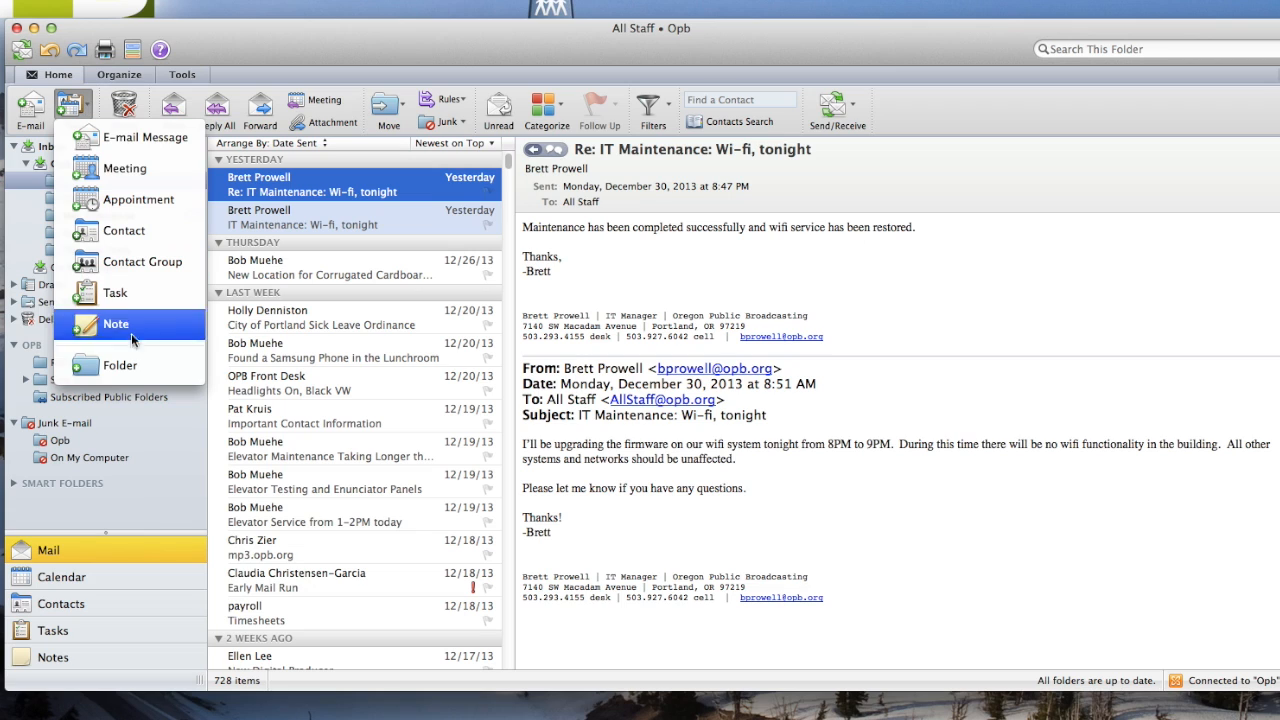
pyautogui.moveTo(177, 427)
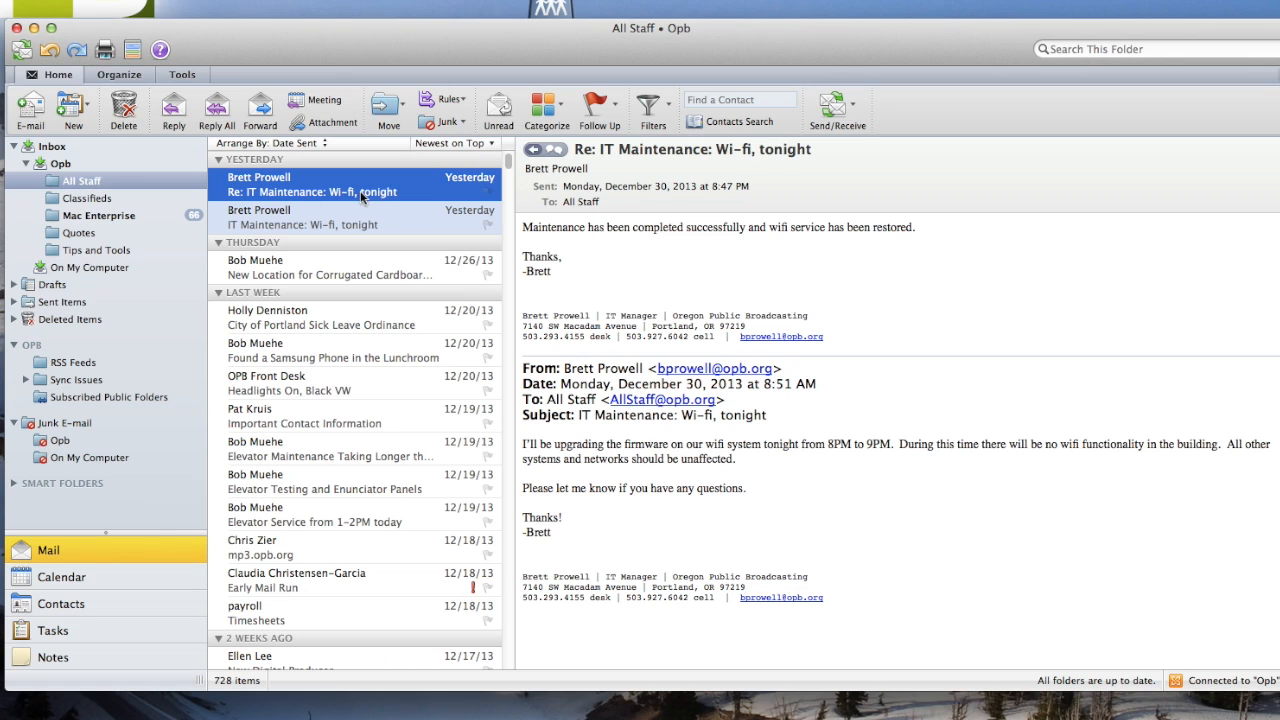
pyautogui.moveTo(263, 192)
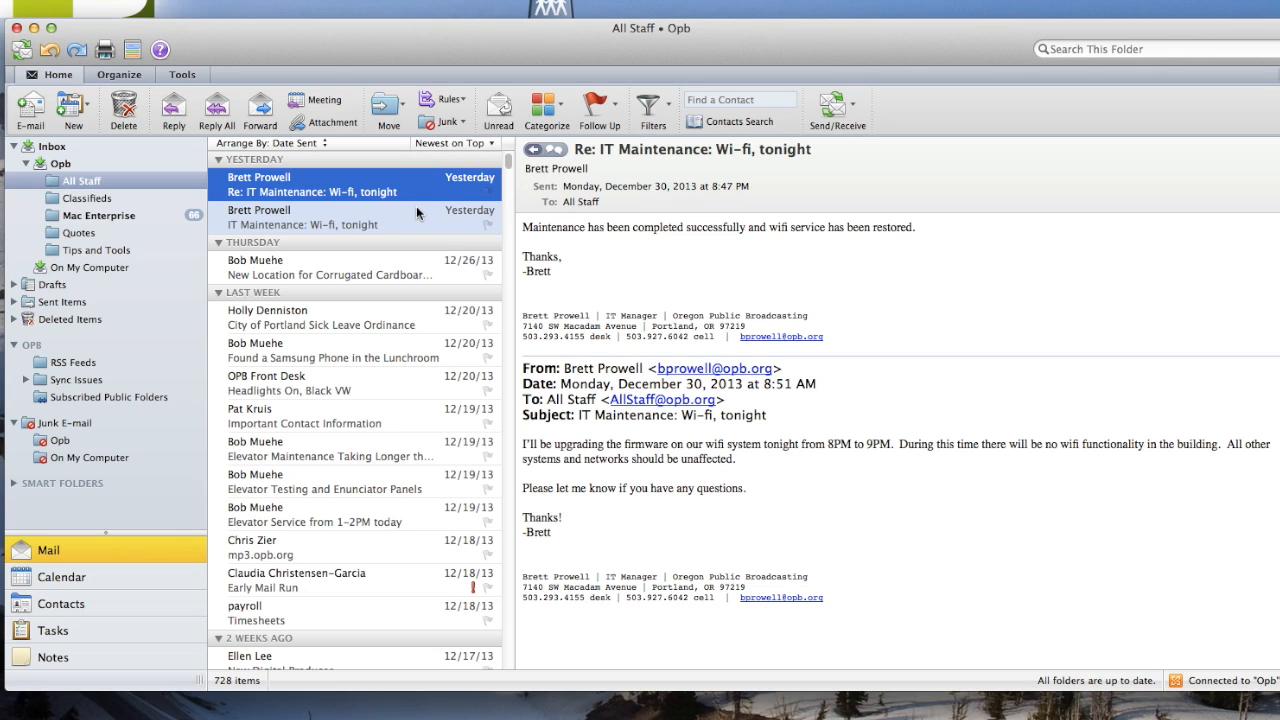
pyautogui.moveTo(450, 131)
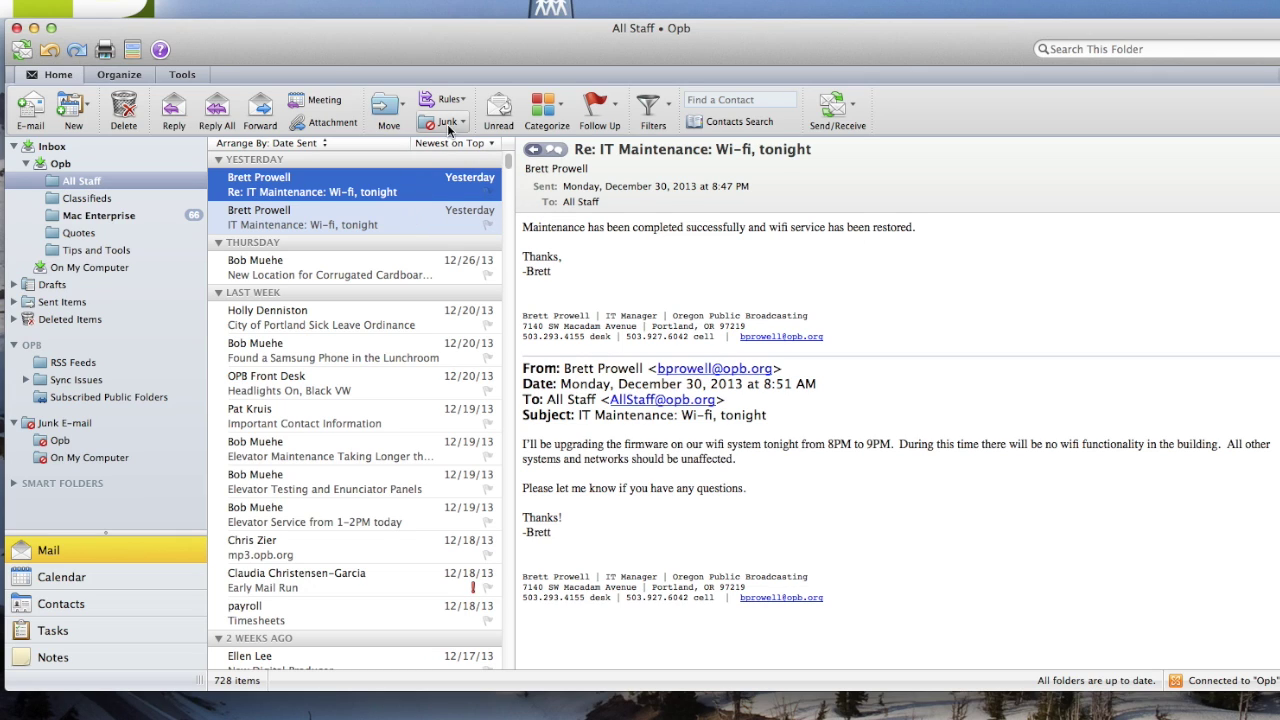
pyautogui.click(447, 99)
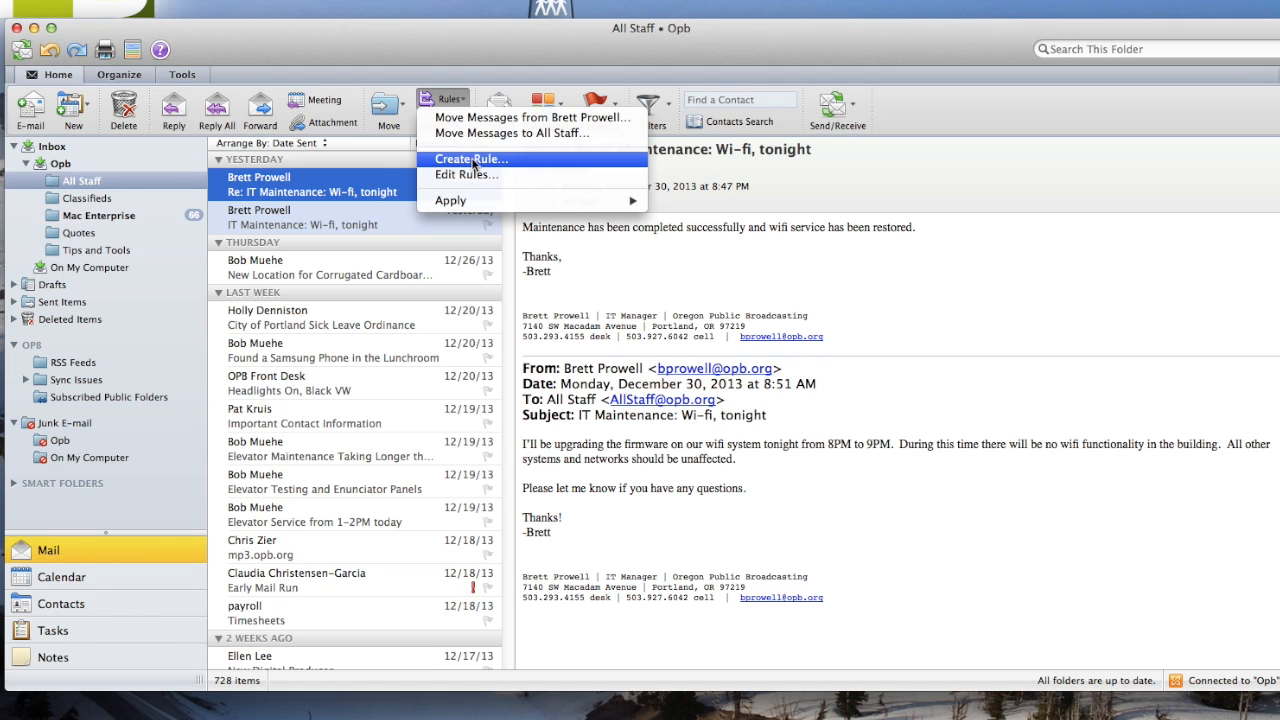
pyautogui.click(464, 175)
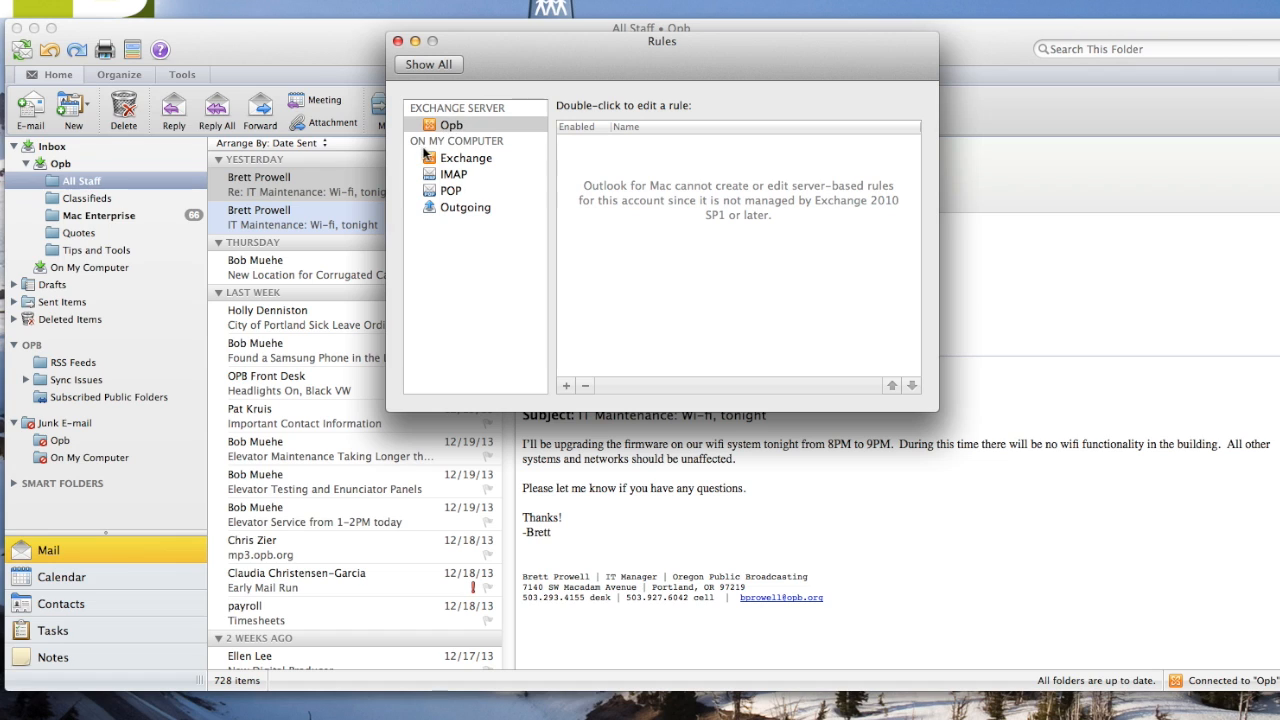
pyautogui.click(465, 157)
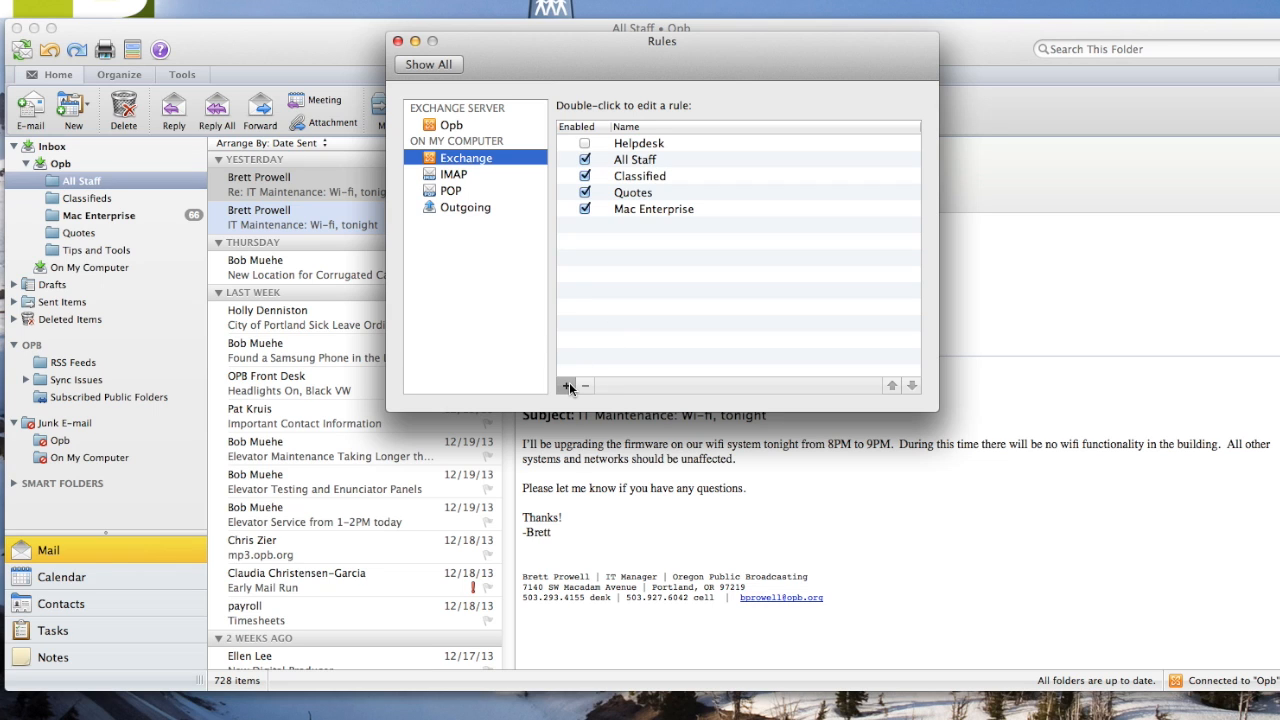
pyautogui.click(566, 386)
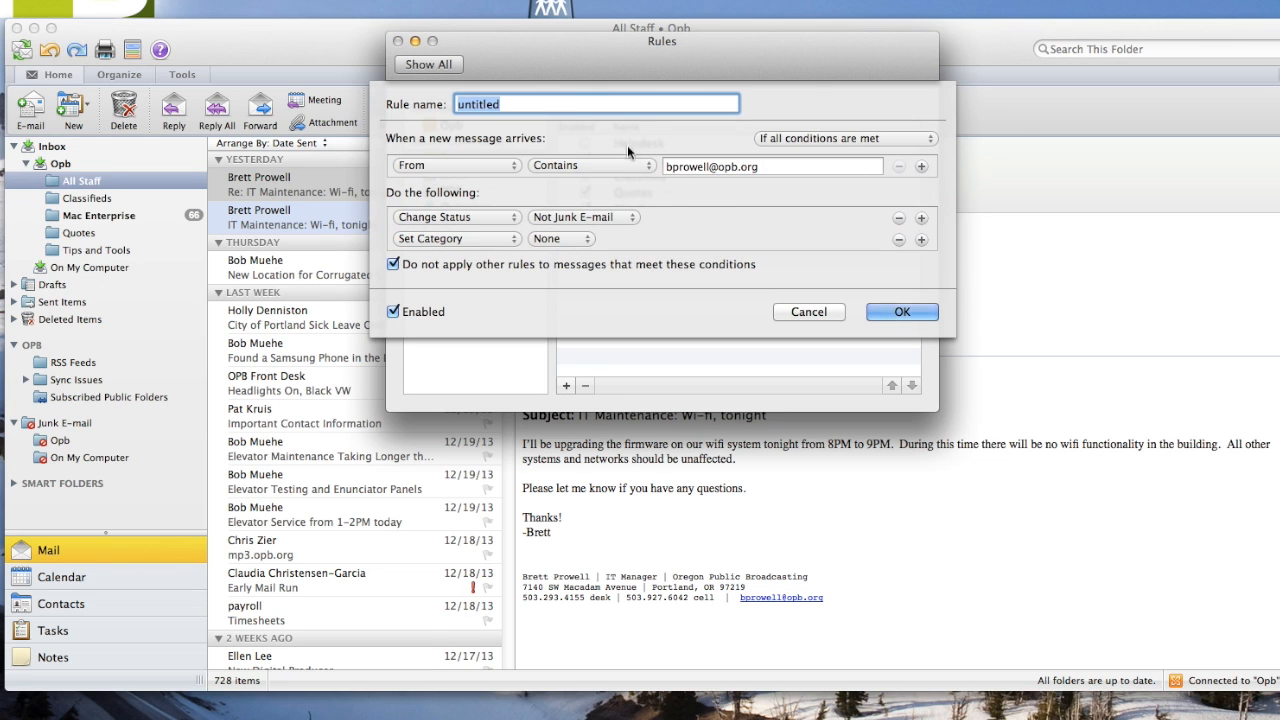
# Name the rule 'All Staff' and set it to apply if any conditions are met.
pyautogui.write('A')
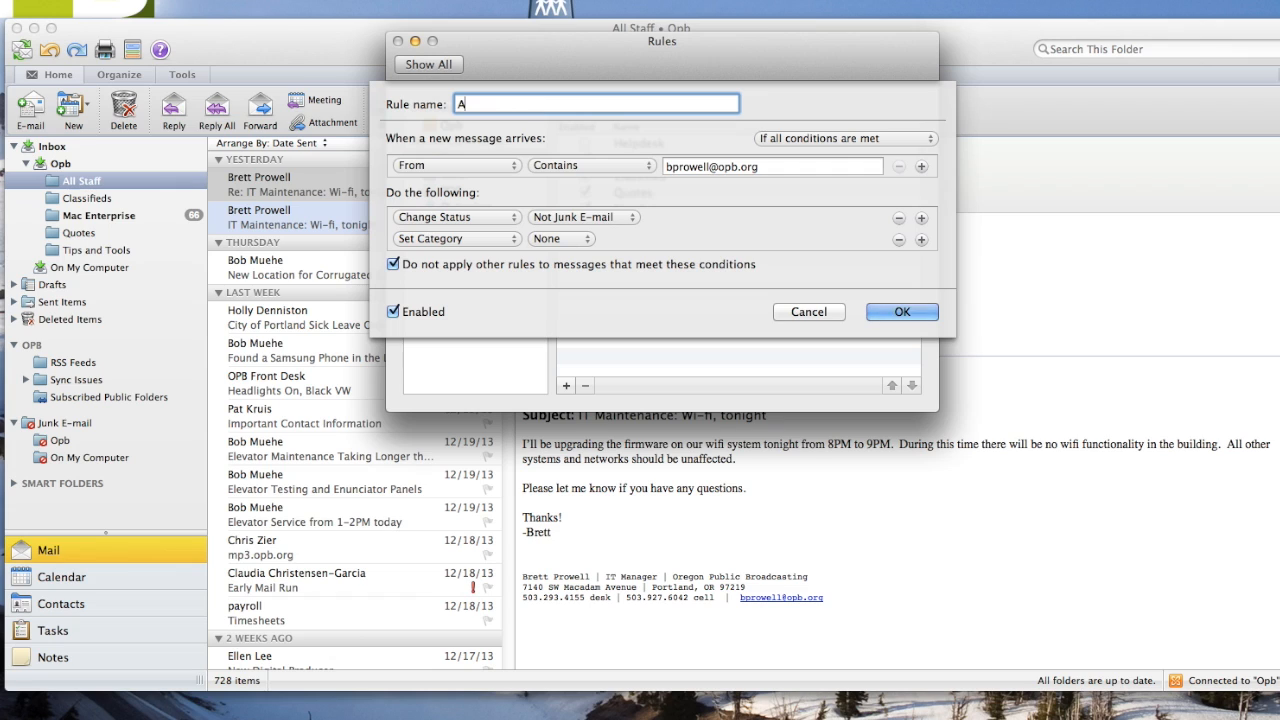
pyautogui.write('ll Staff')
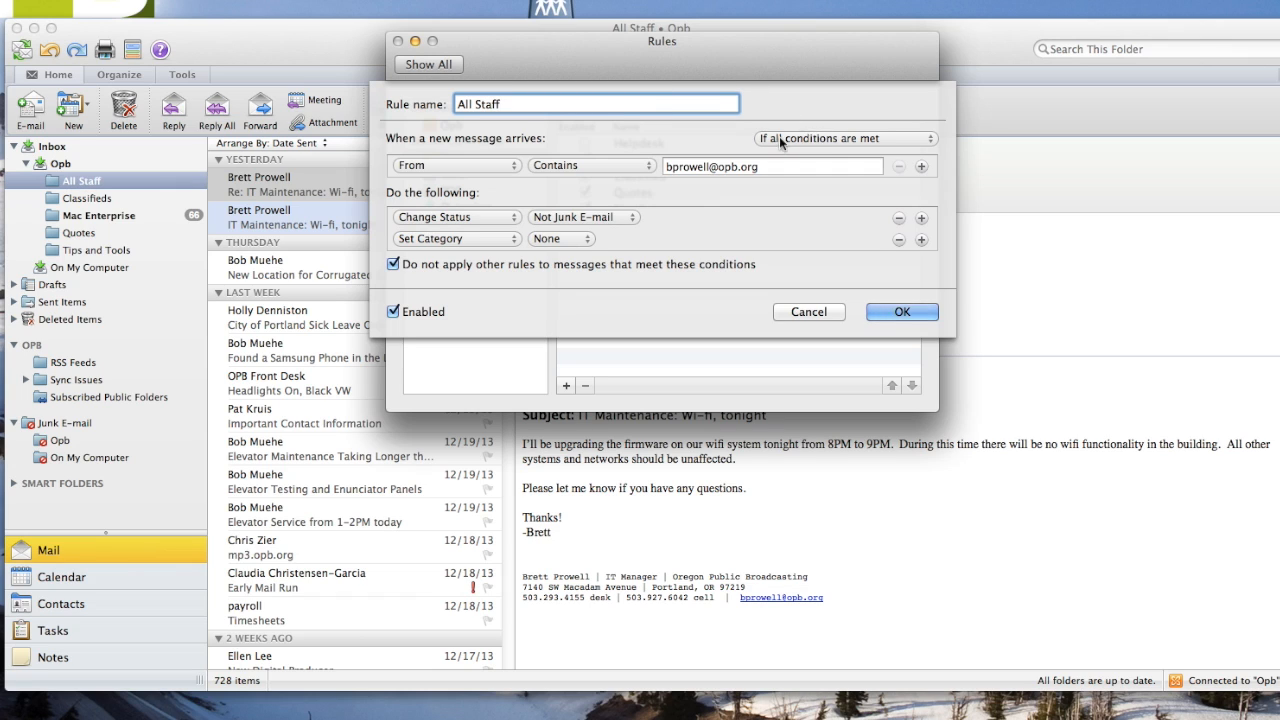
pyautogui.click(845, 138)
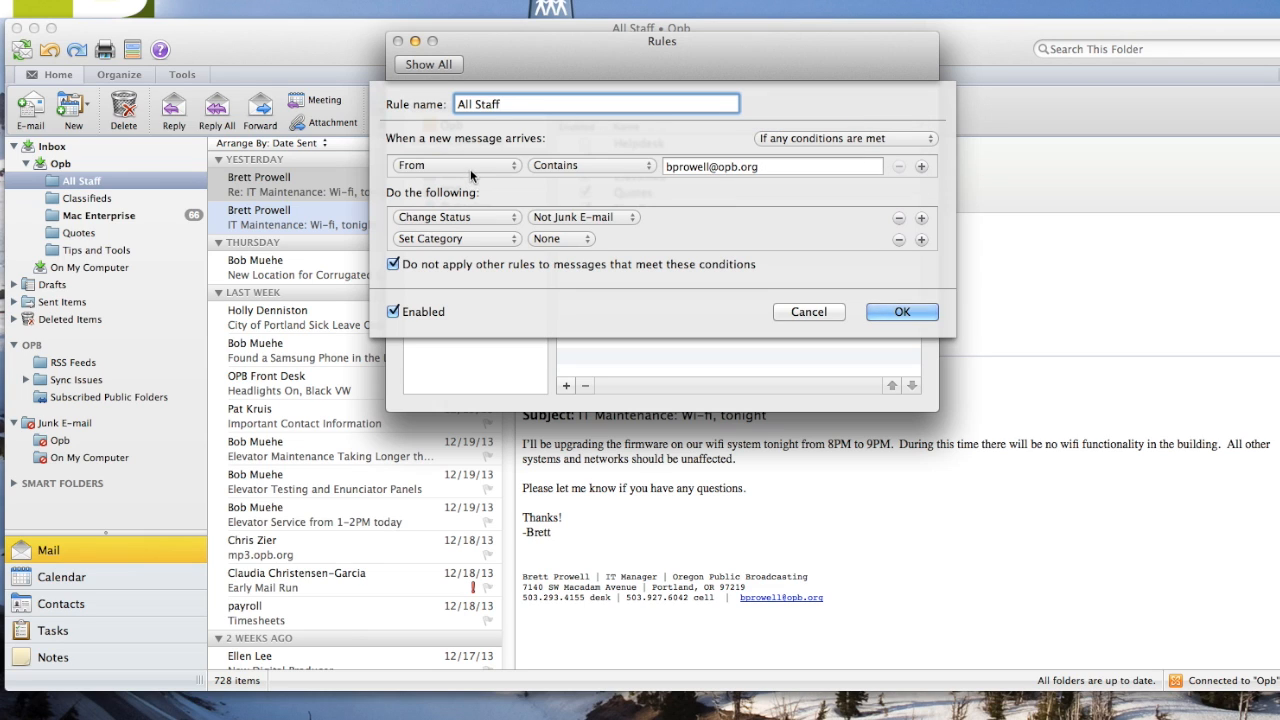
pyautogui.click(455, 165)
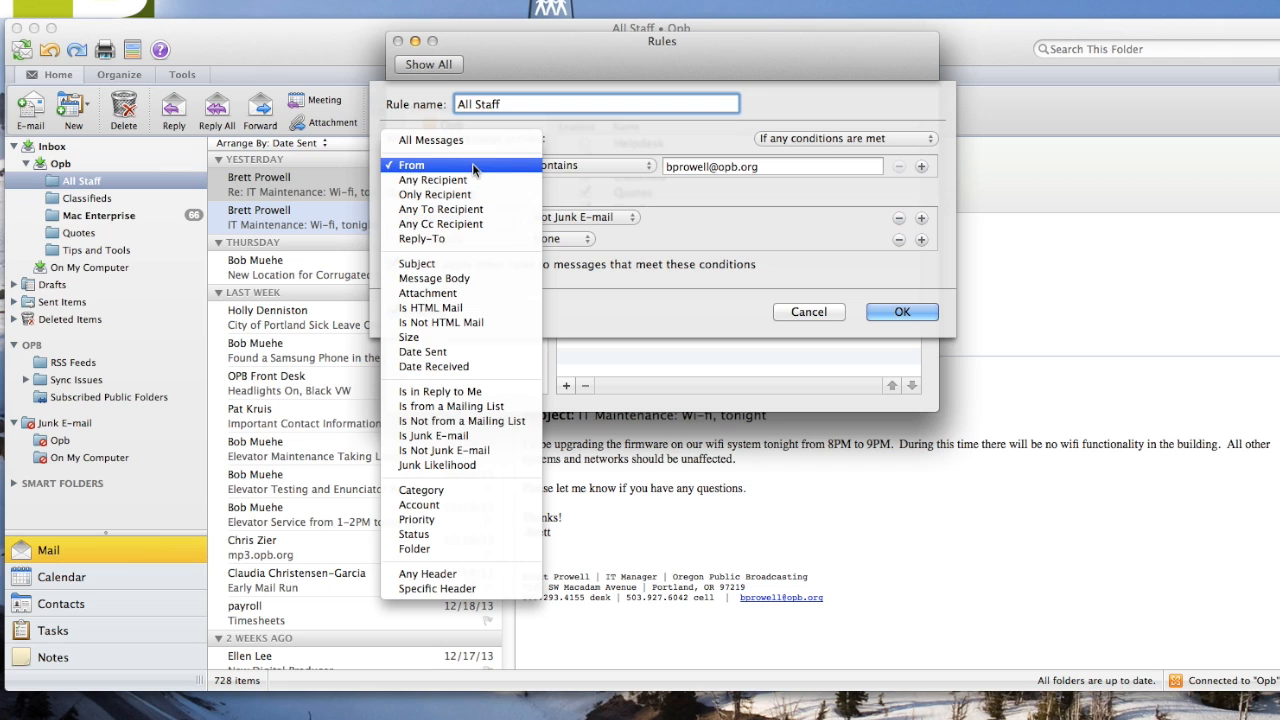
pyautogui.click(440, 209)
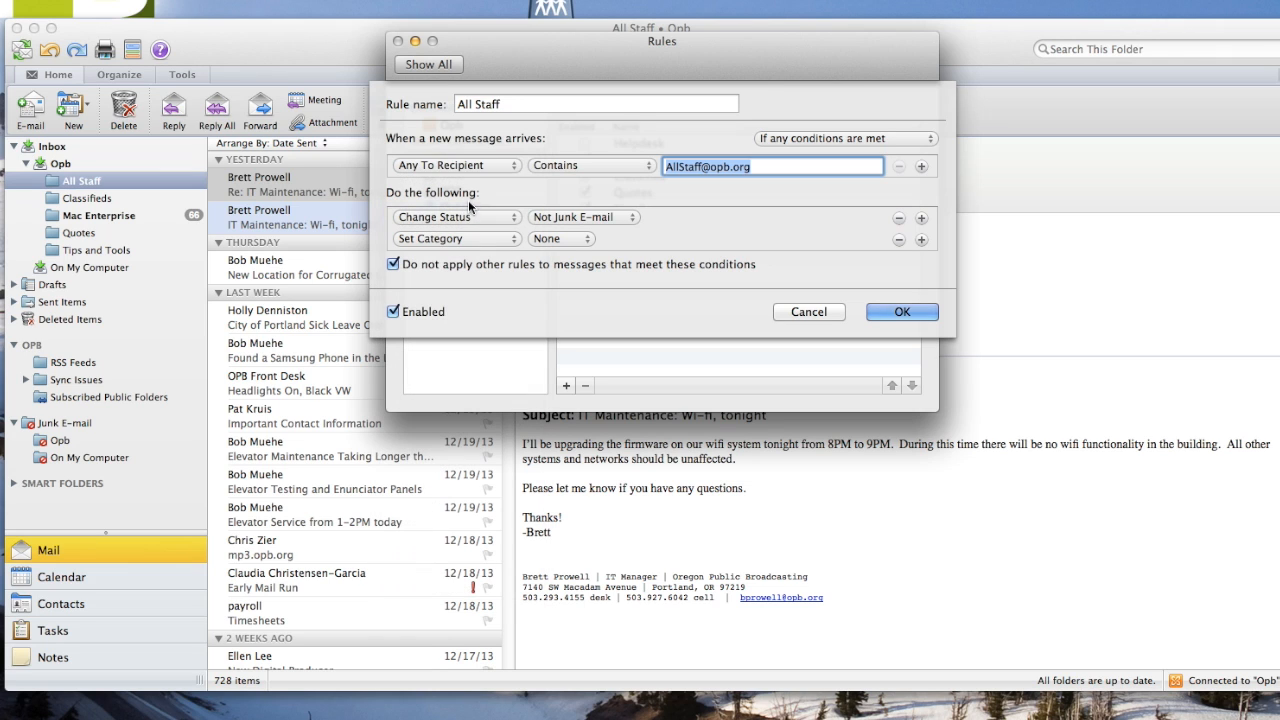
pyautogui.click(590, 165)
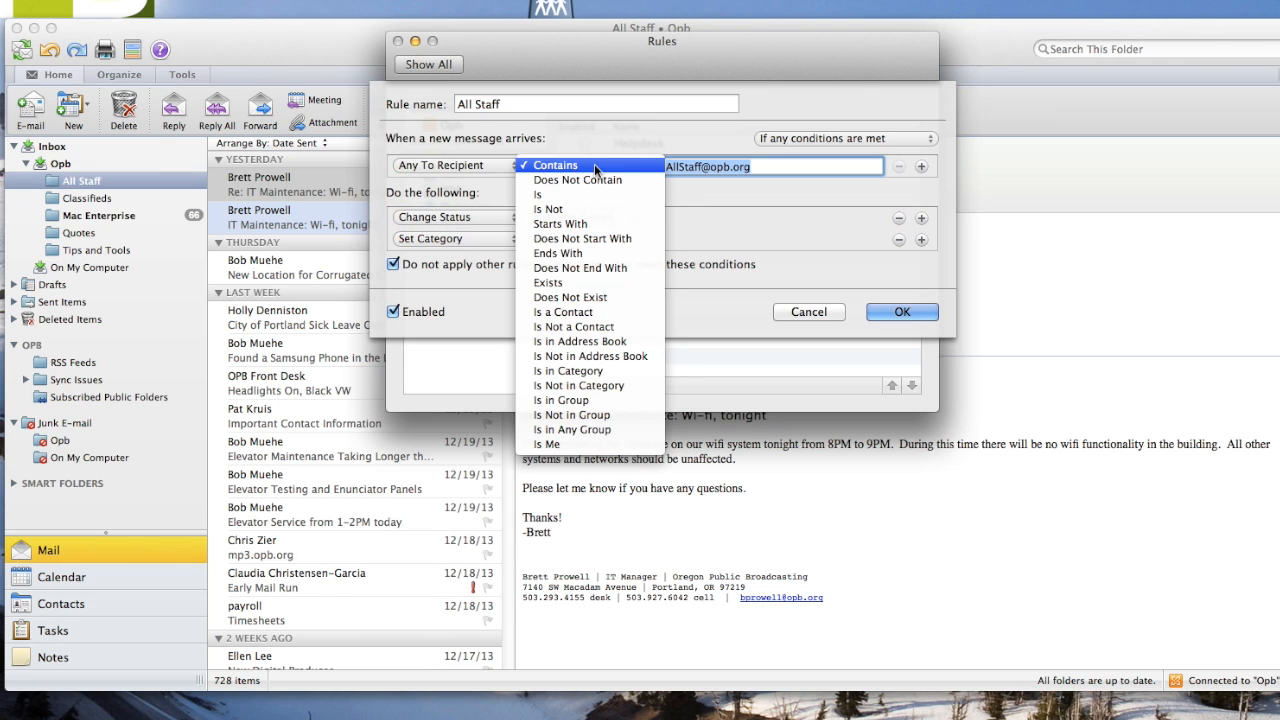
pyautogui.click(567, 165)
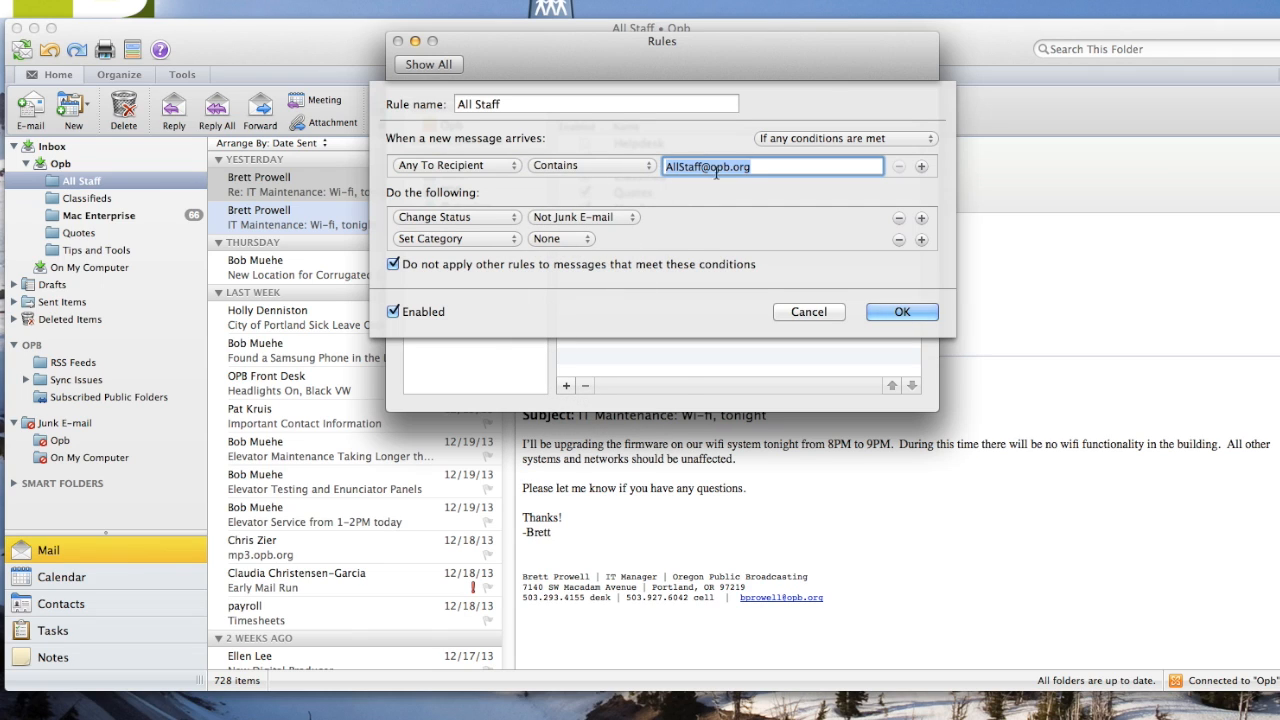
pyautogui.moveTo(765, 194)
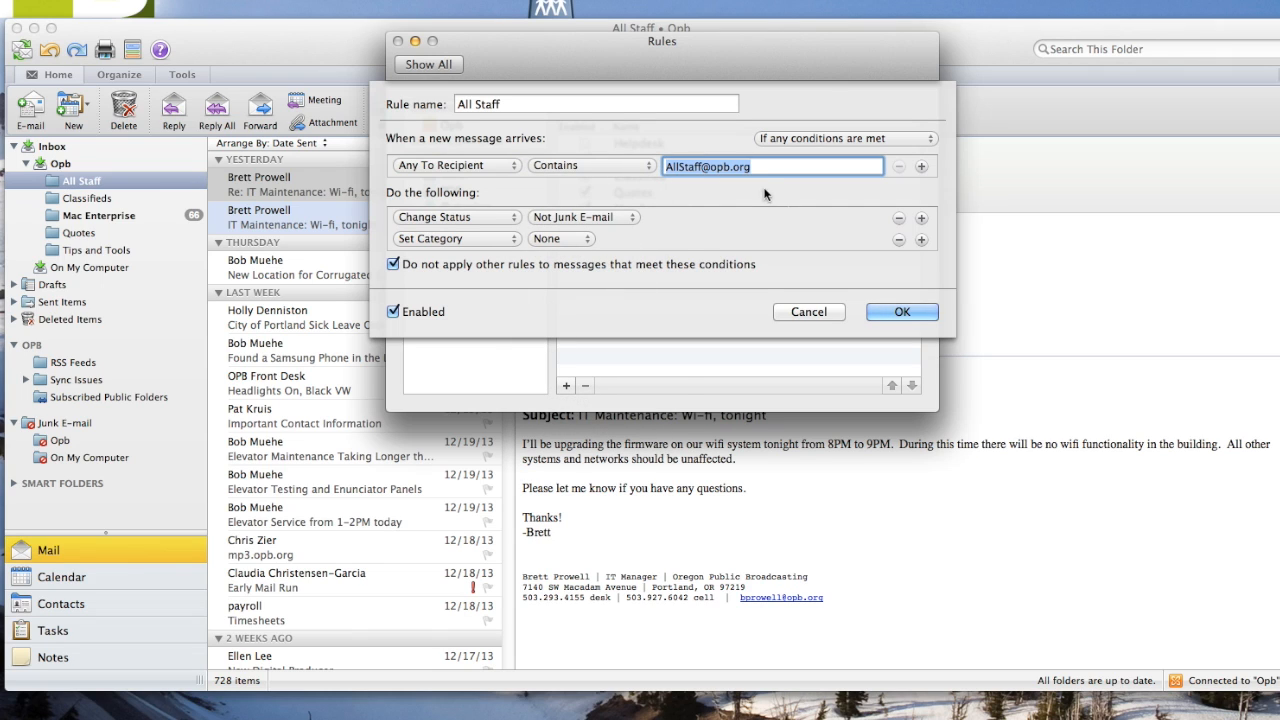
pyautogui.click(897, 218)
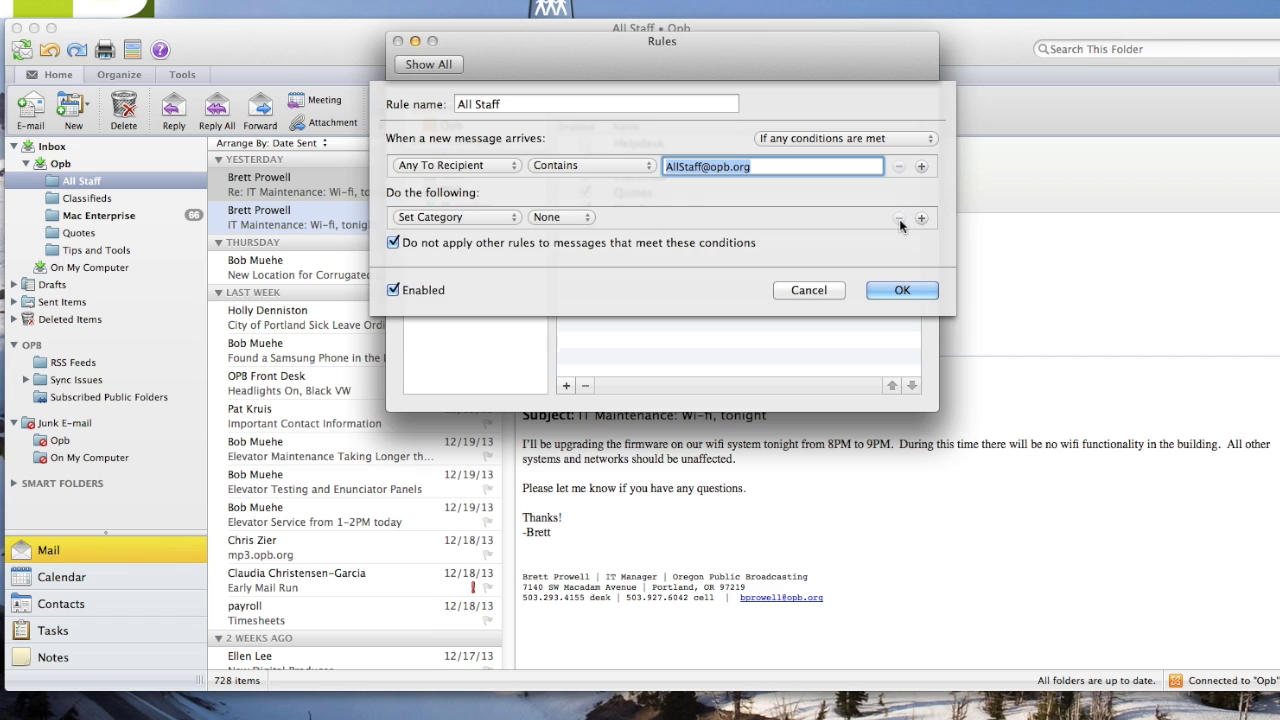
# Set the rule's action to Move Message into the All Staff (Opb) folder.
pyautogui.click(456, 217)
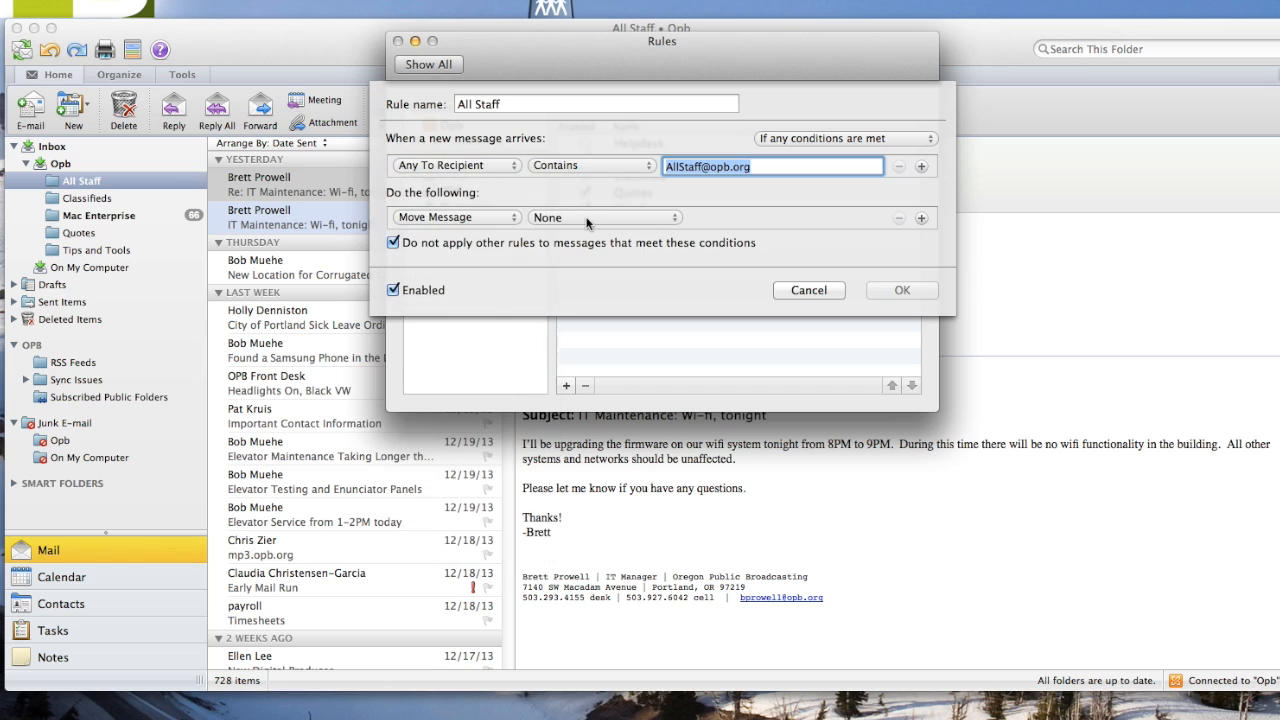
pyautogui.click(603, 217)
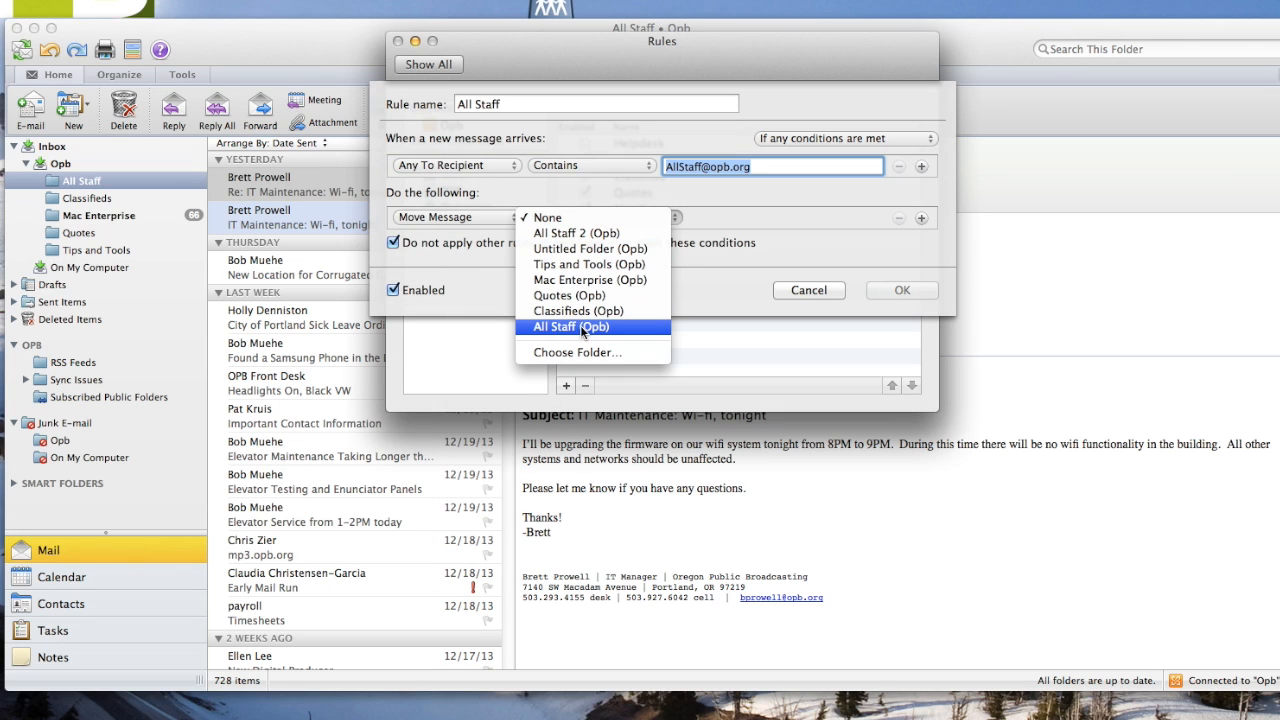
pyautogui.moveTo(562, 334)
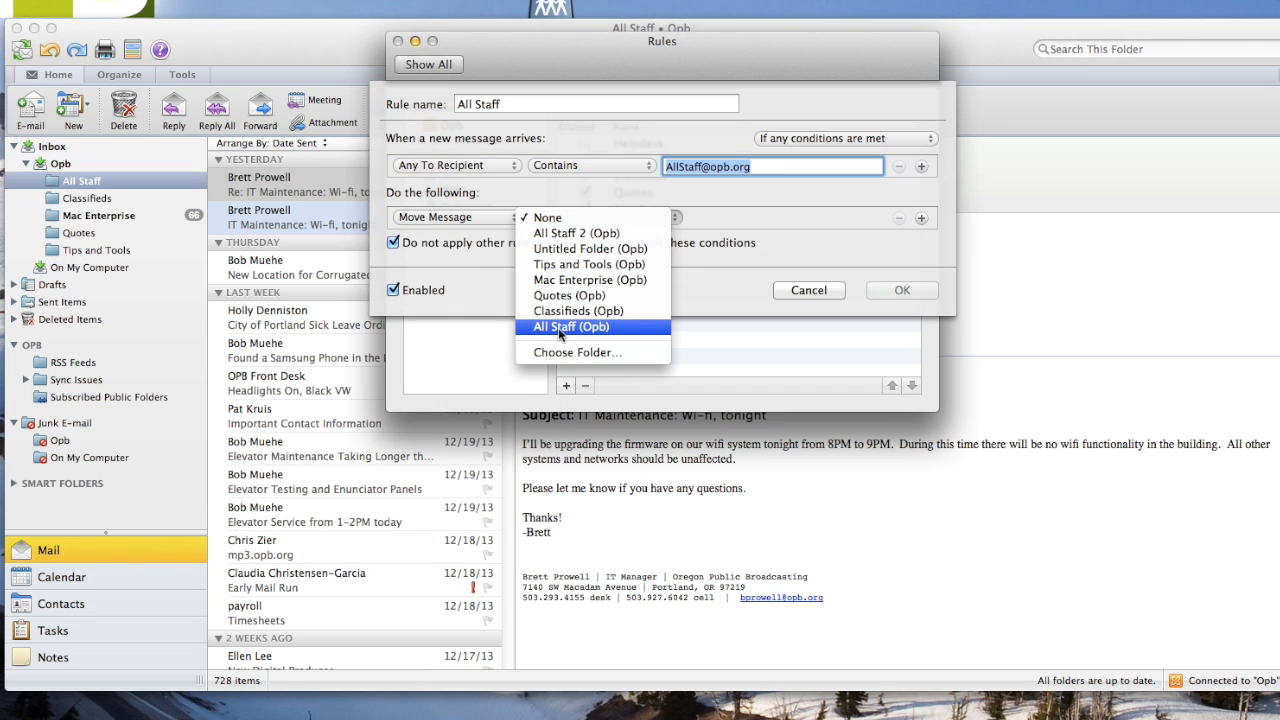
pyautogui.click(574, 327)
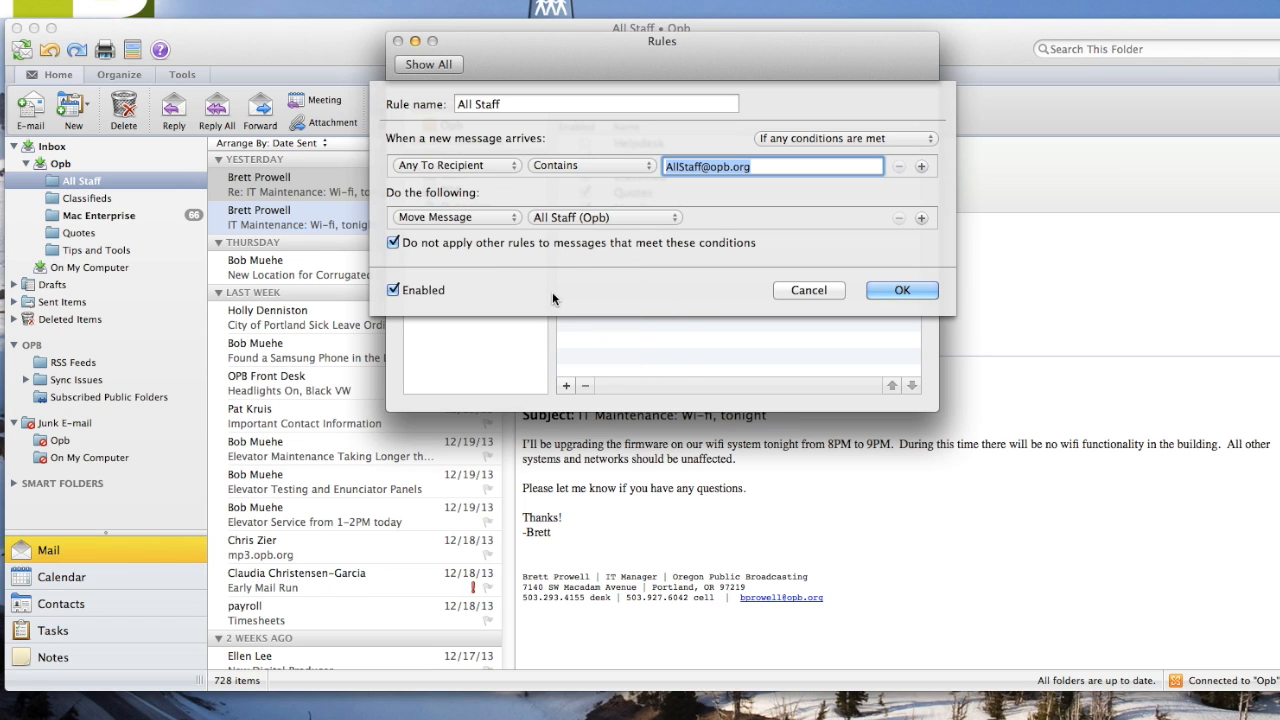
pyautogui.click(903, 290)
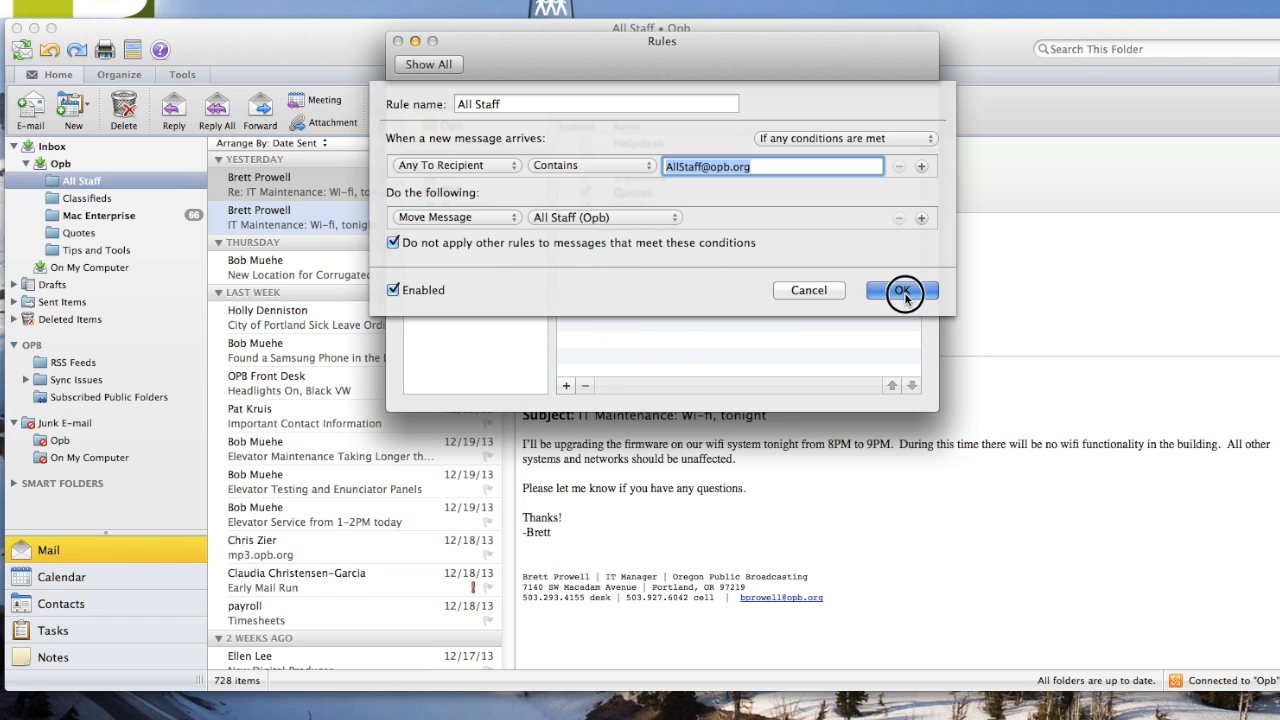
# Save the All Staff rule, delete its duplicate entry, and close the Rules window.
pyautogui.click(903, 290)
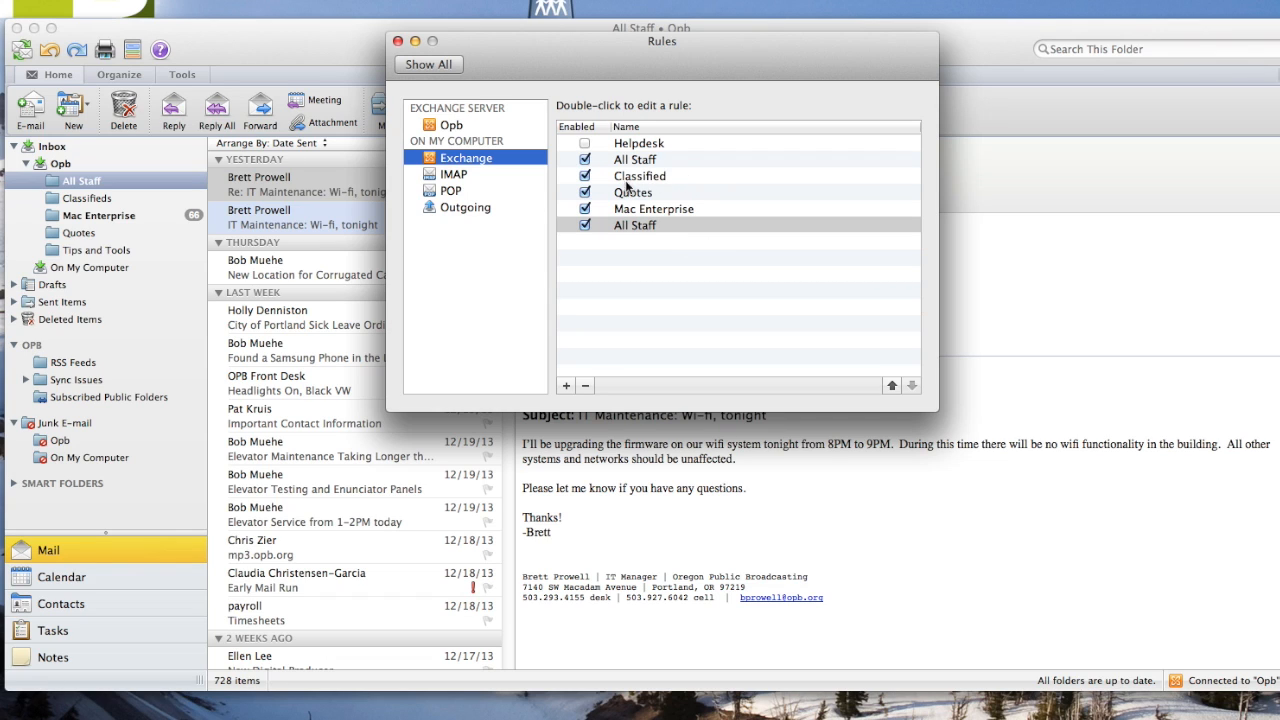
pyautogui.moveTo(633, 345)
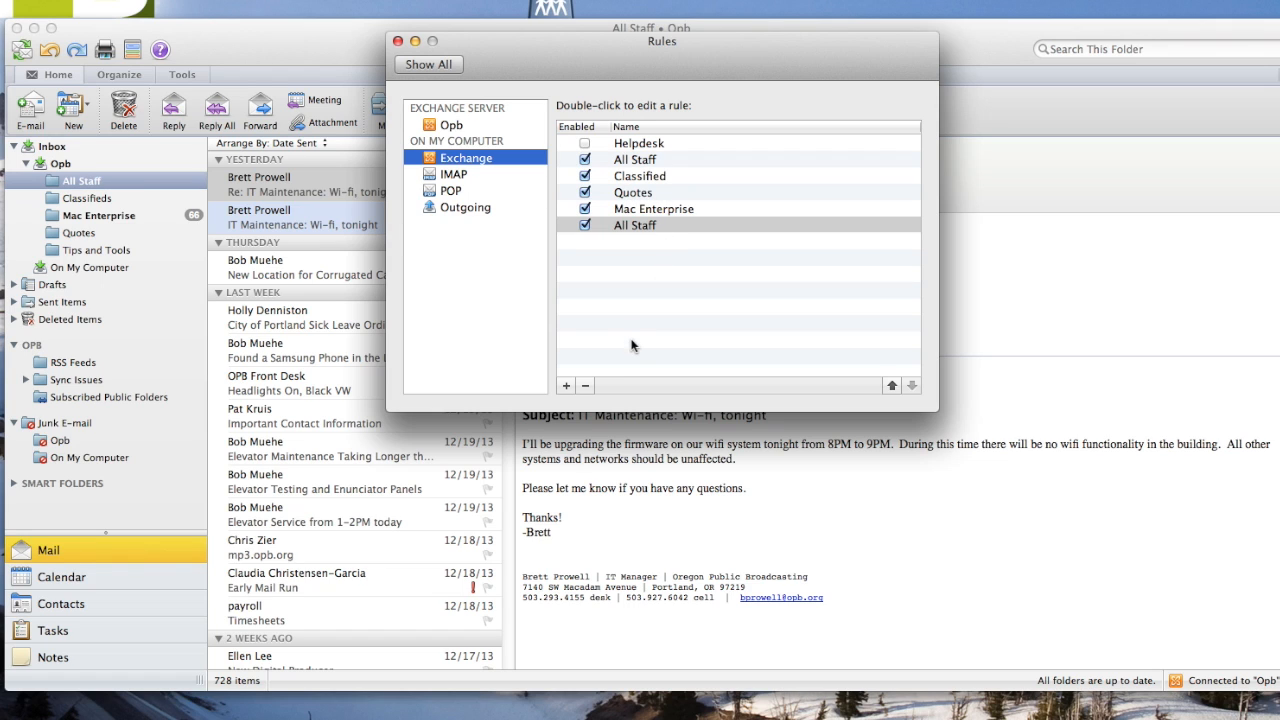
pyautogui.click(585, 385)
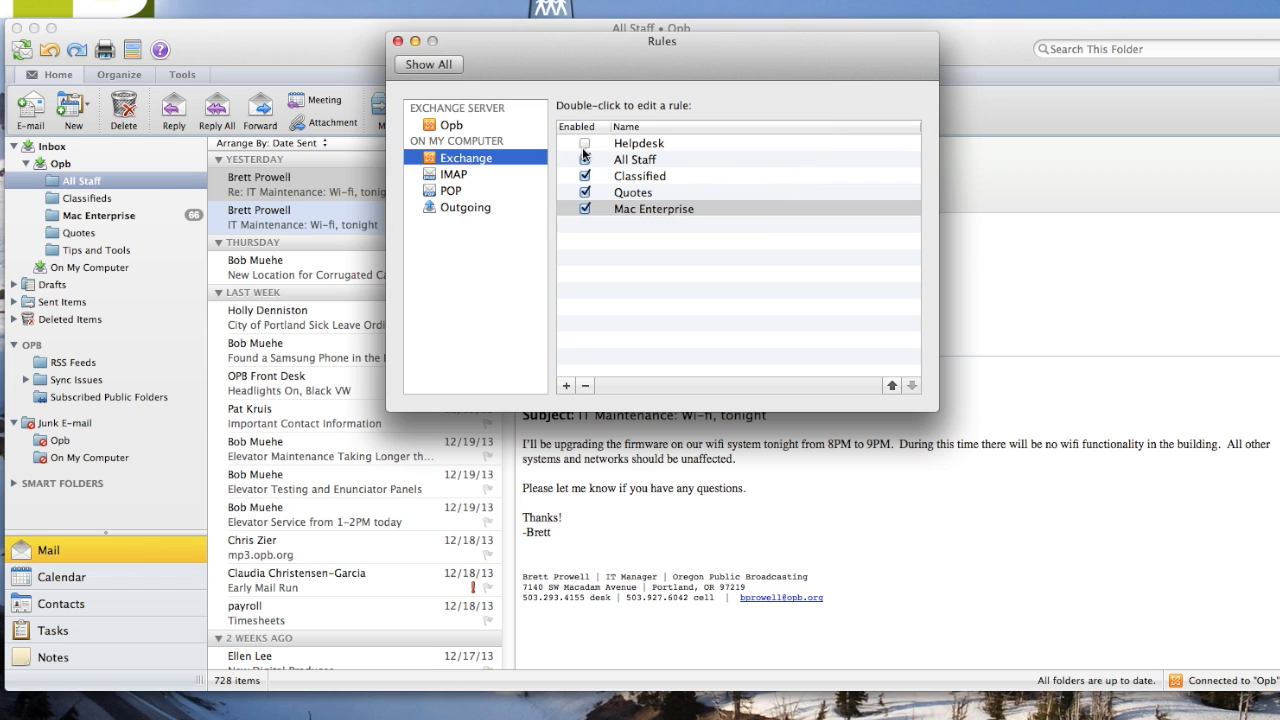
pyautogui.click(405, 33)
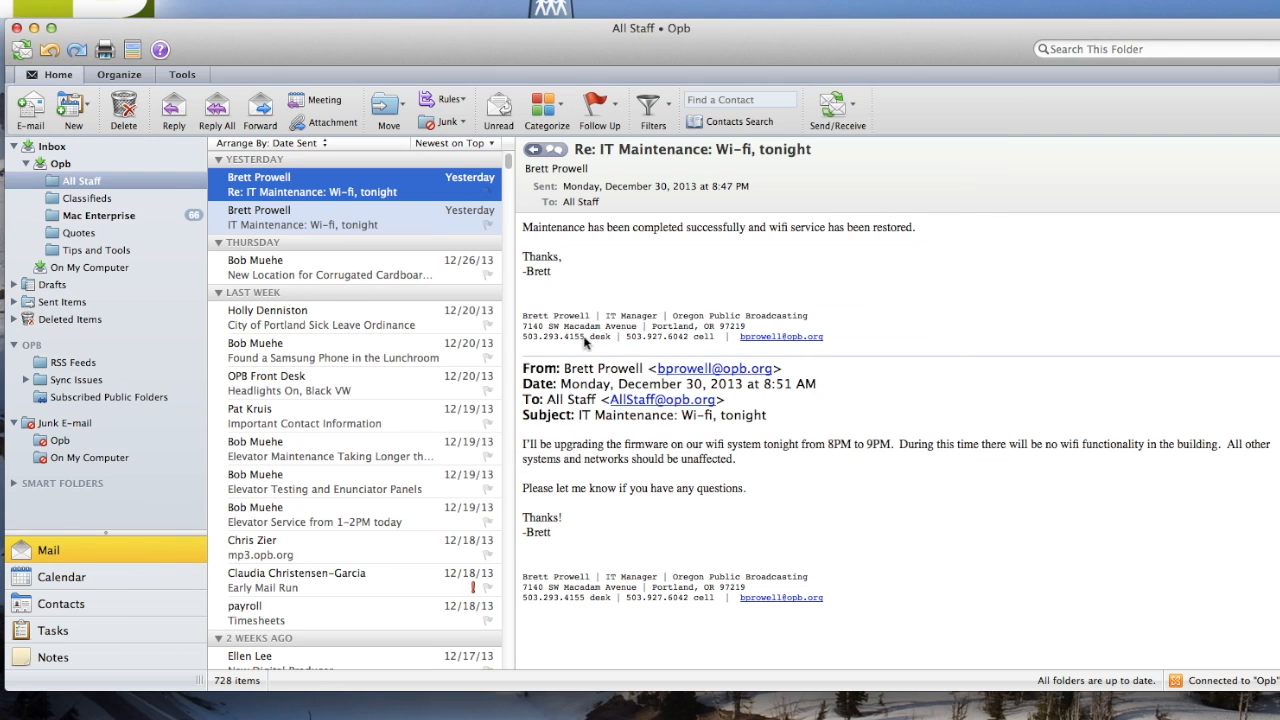
pyautogui.moveTo(285, 8)
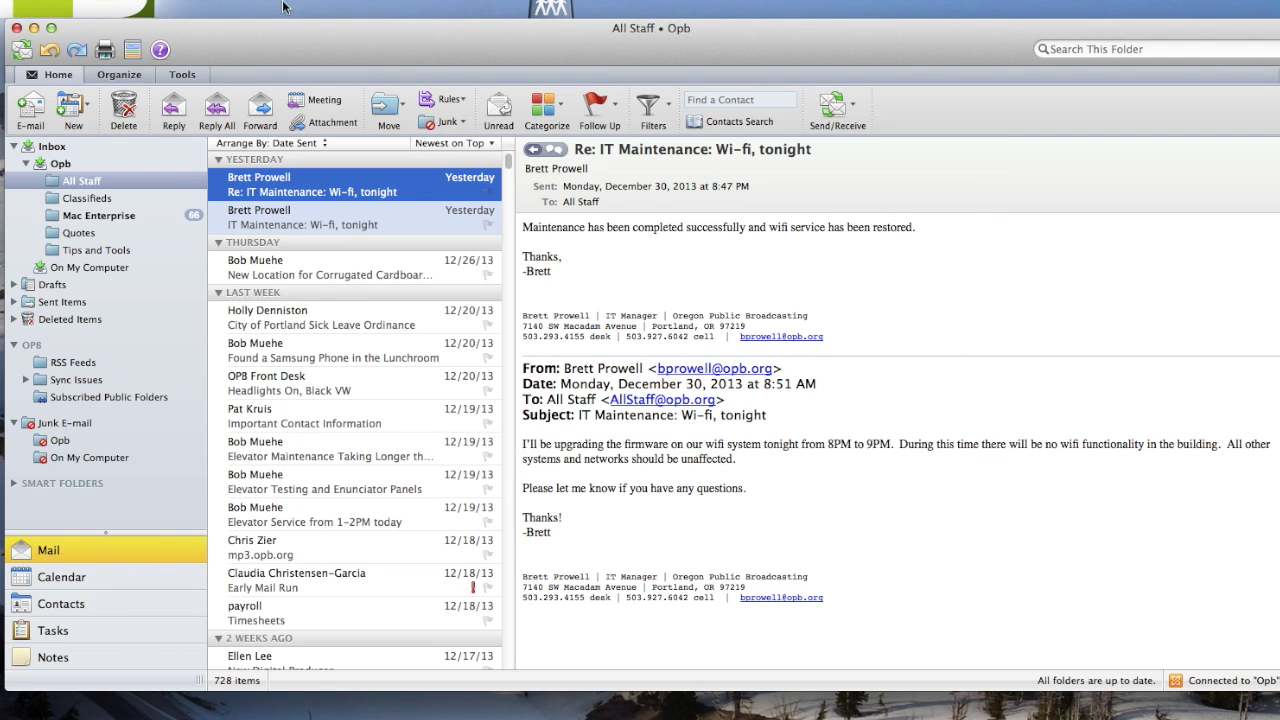